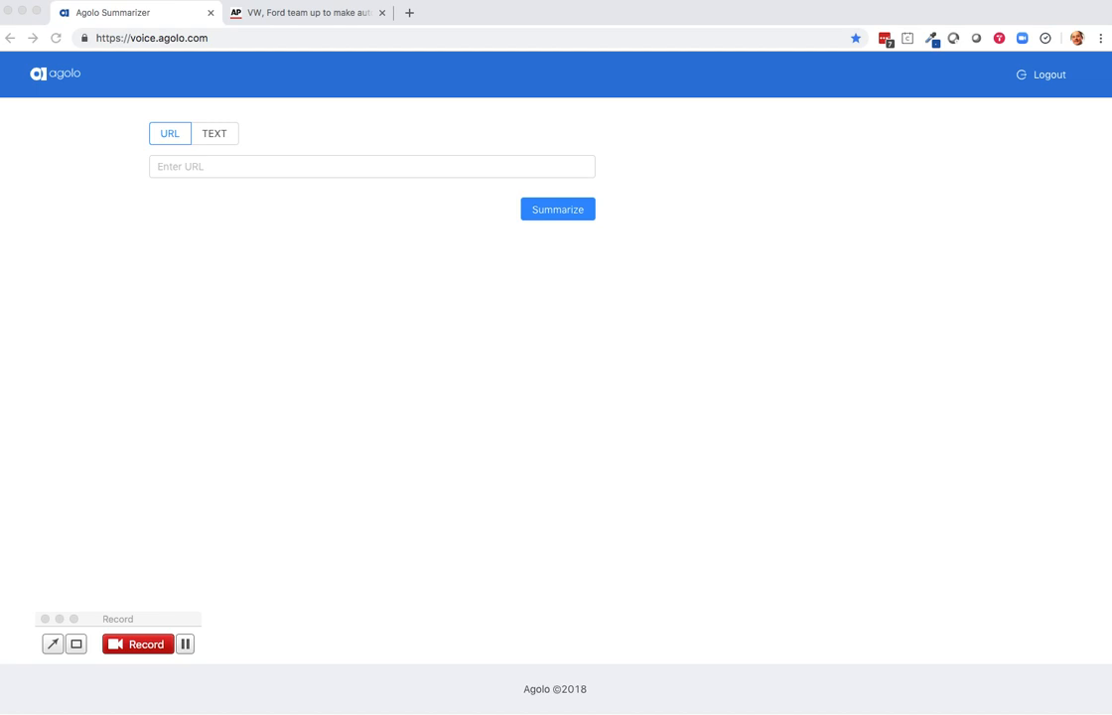
mouse_move(345, 117)
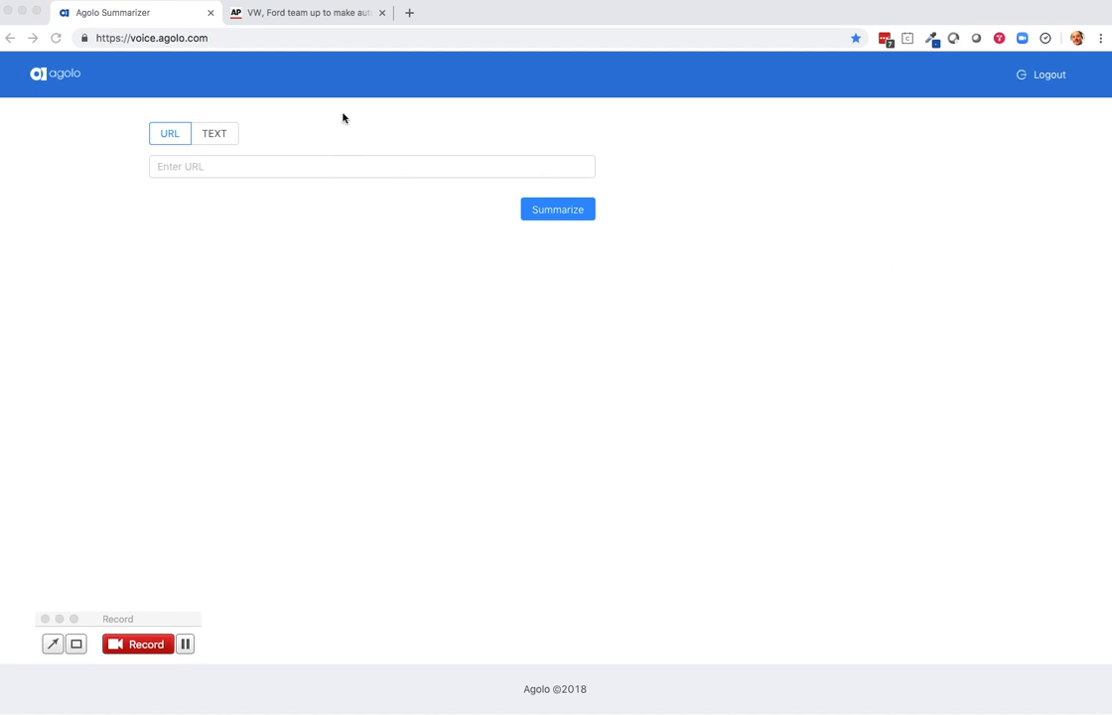
- Switch to the AP News VW–Ford article tab and select its address
left_click(307, 12)
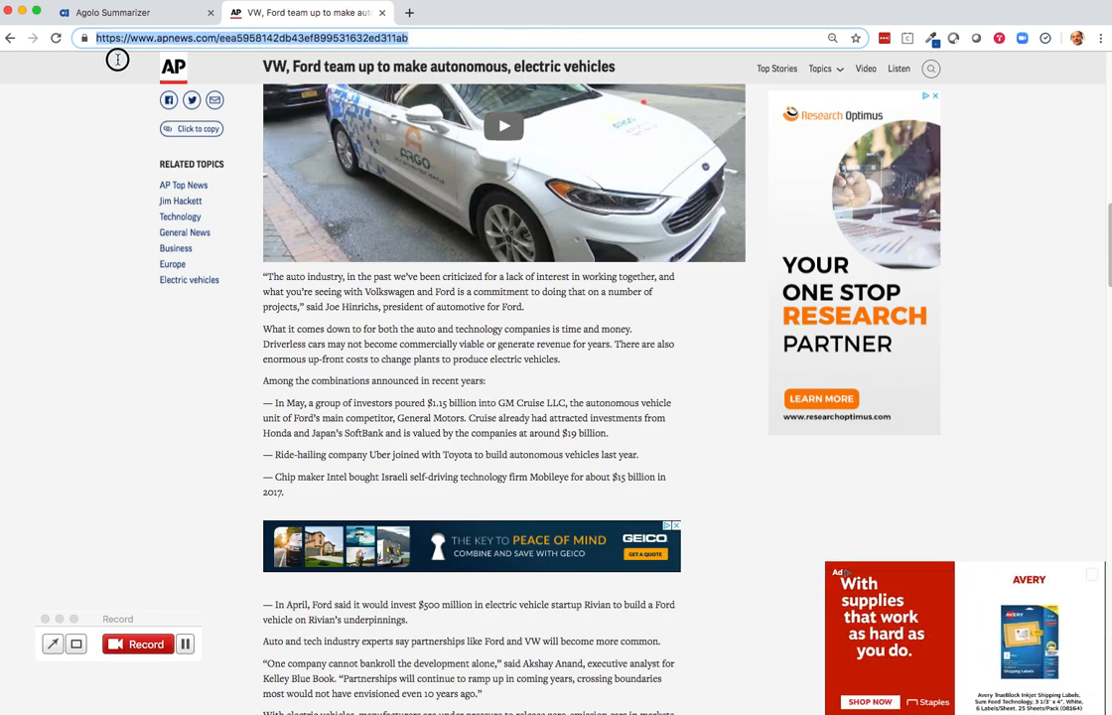
- Paste the apnews.com/eea5958142db43ef899531632ed311ab URL into Agolo Summarizer and summarize it
left_click(114, 13)
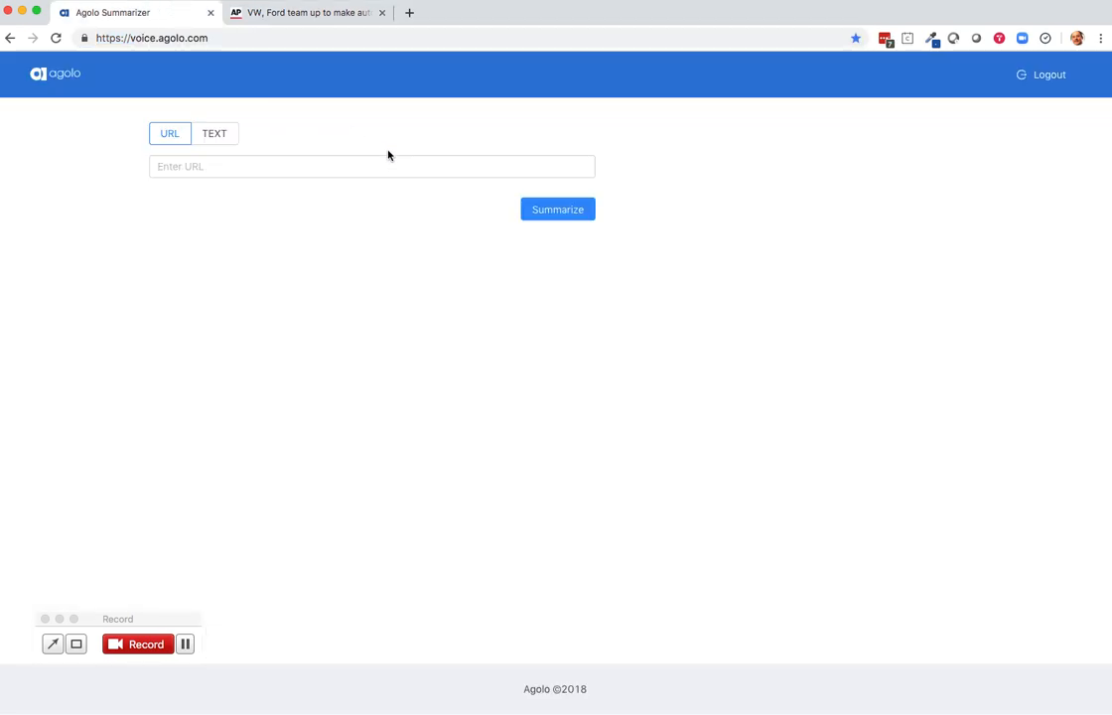
type("https://www.apnews.com/eea5958142db43ef899531632ed311ab")
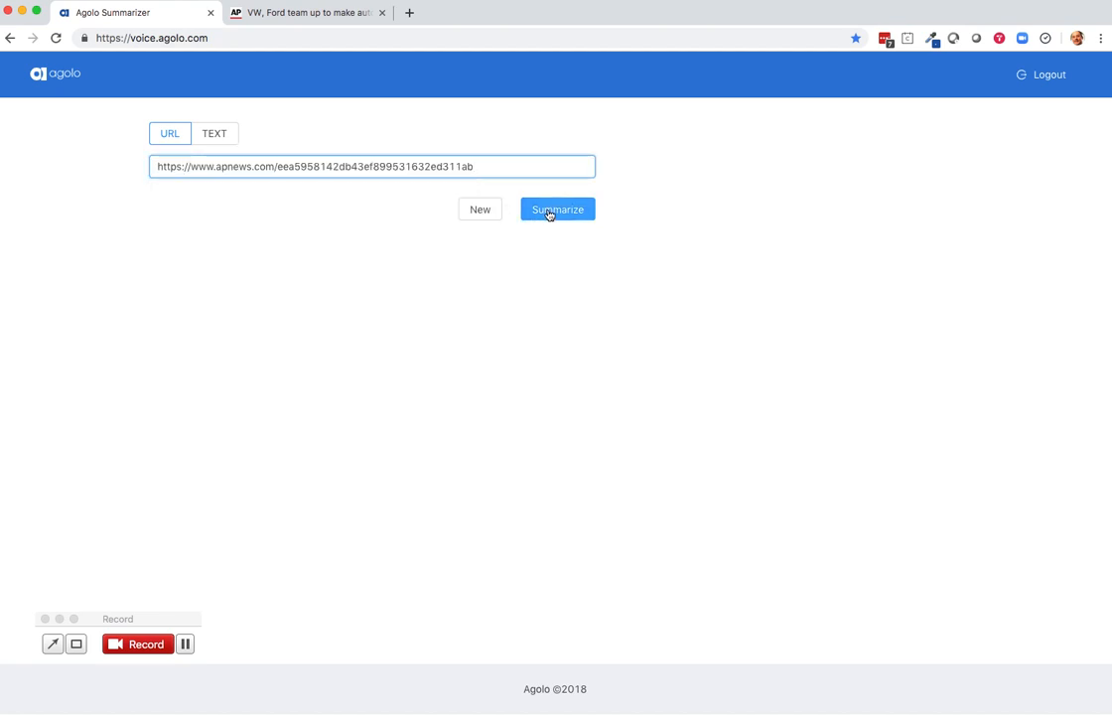
left_click(556, 208)
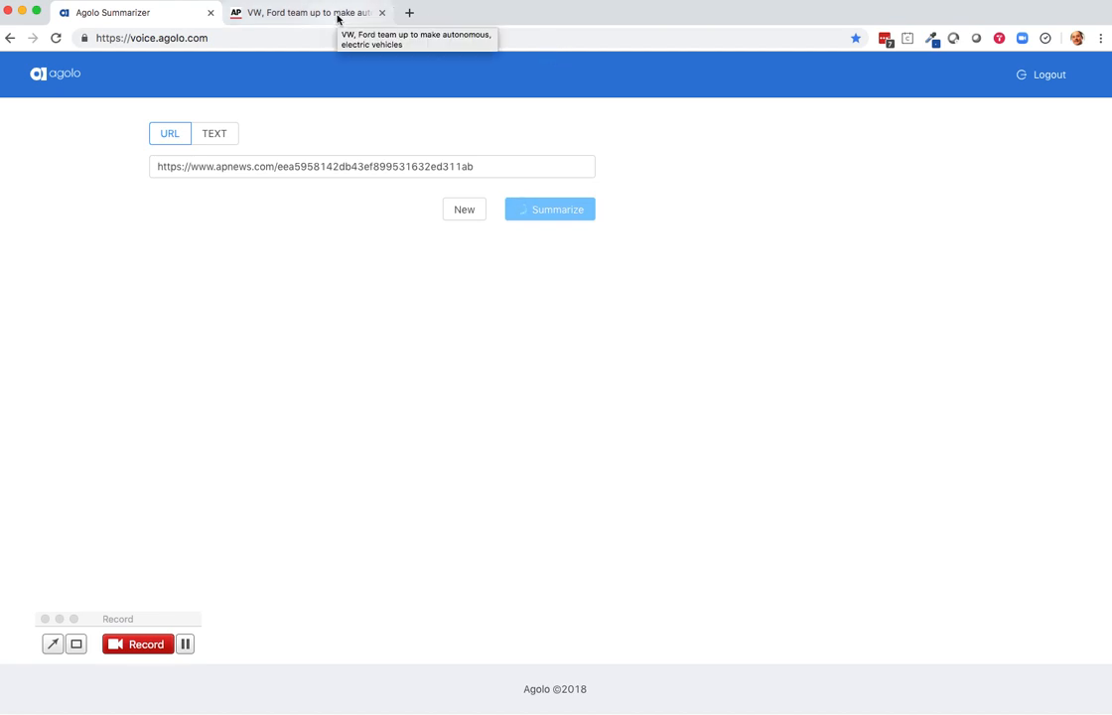
- Scroll through the VW–Ford article on AP News, then view the finished Agolo summary
left_click(308, 11)
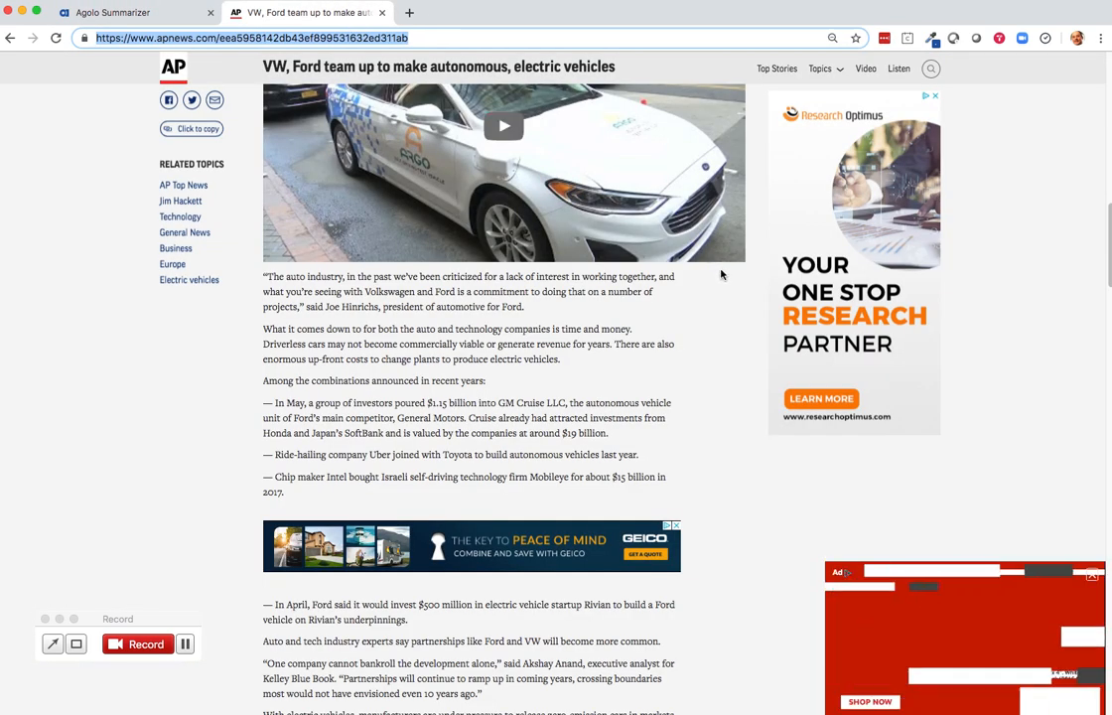
scroll("down", 3)
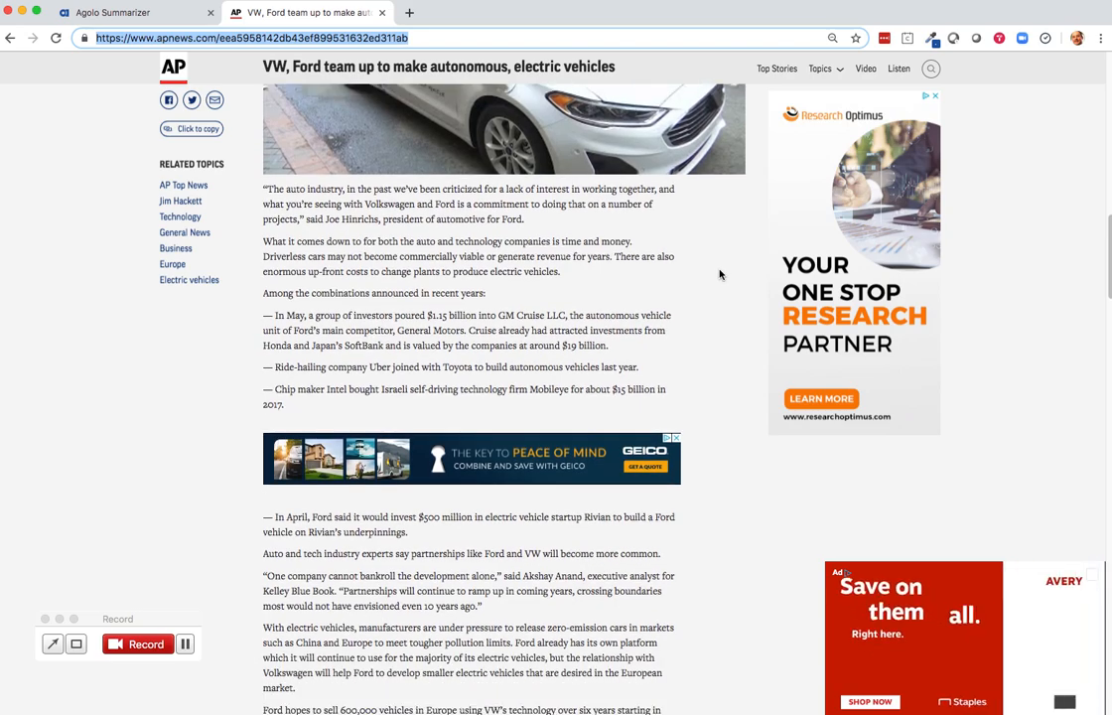
scroll("down", 3)
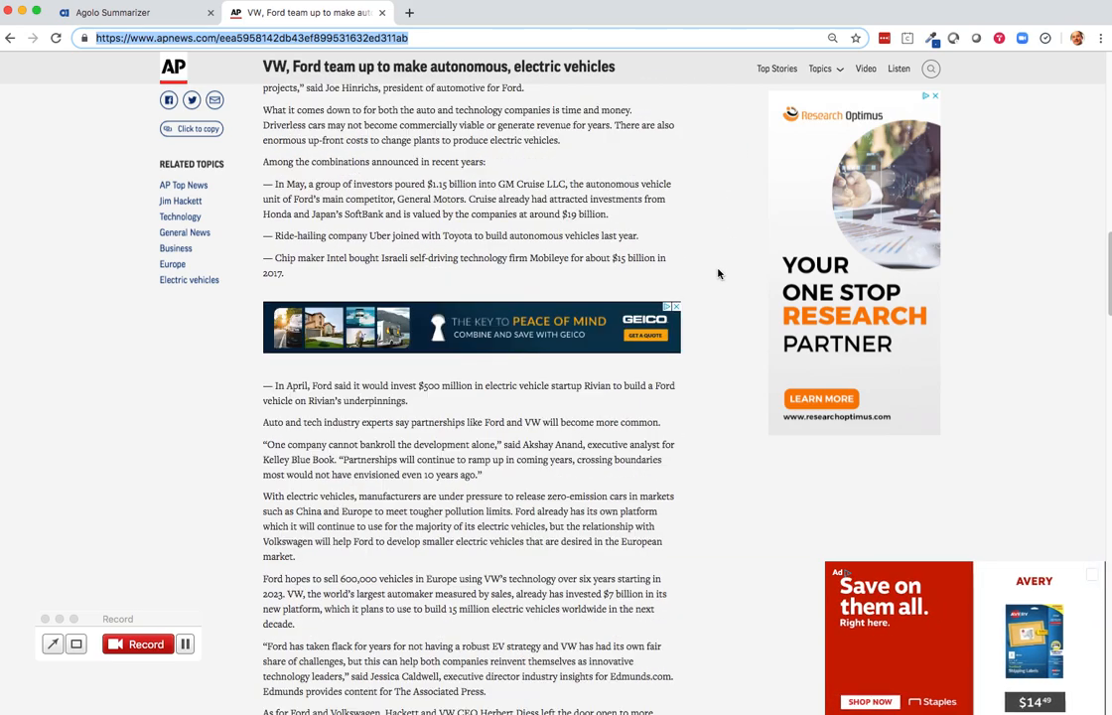
scroll("down", 3)
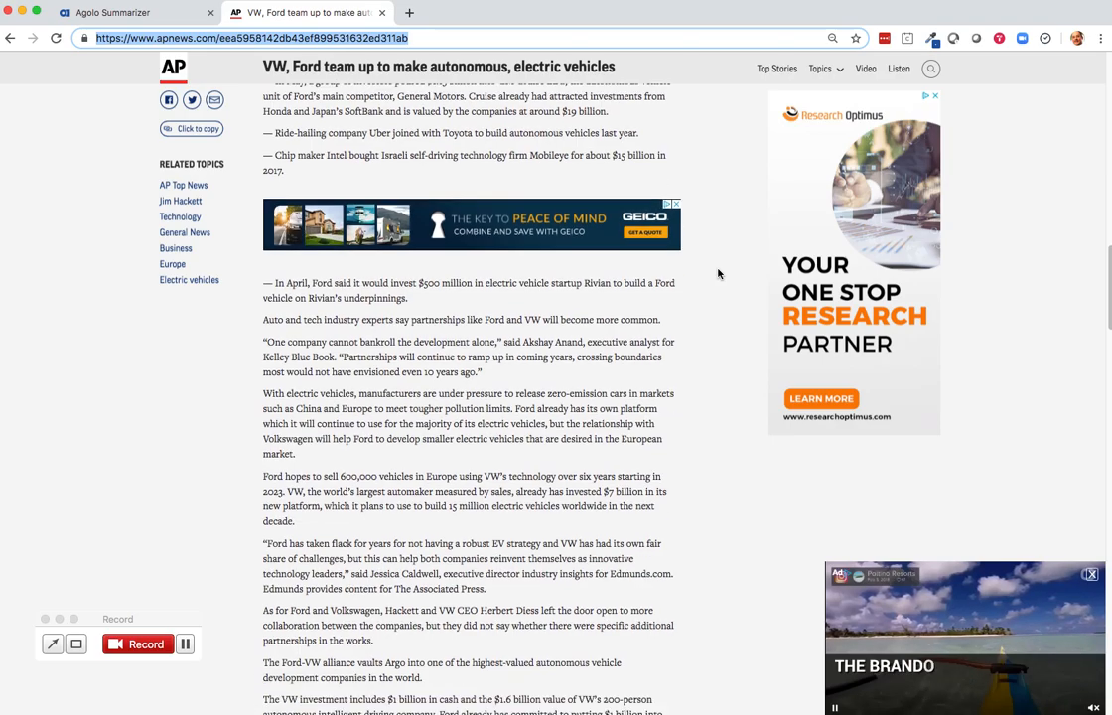
scroll("down", 3)
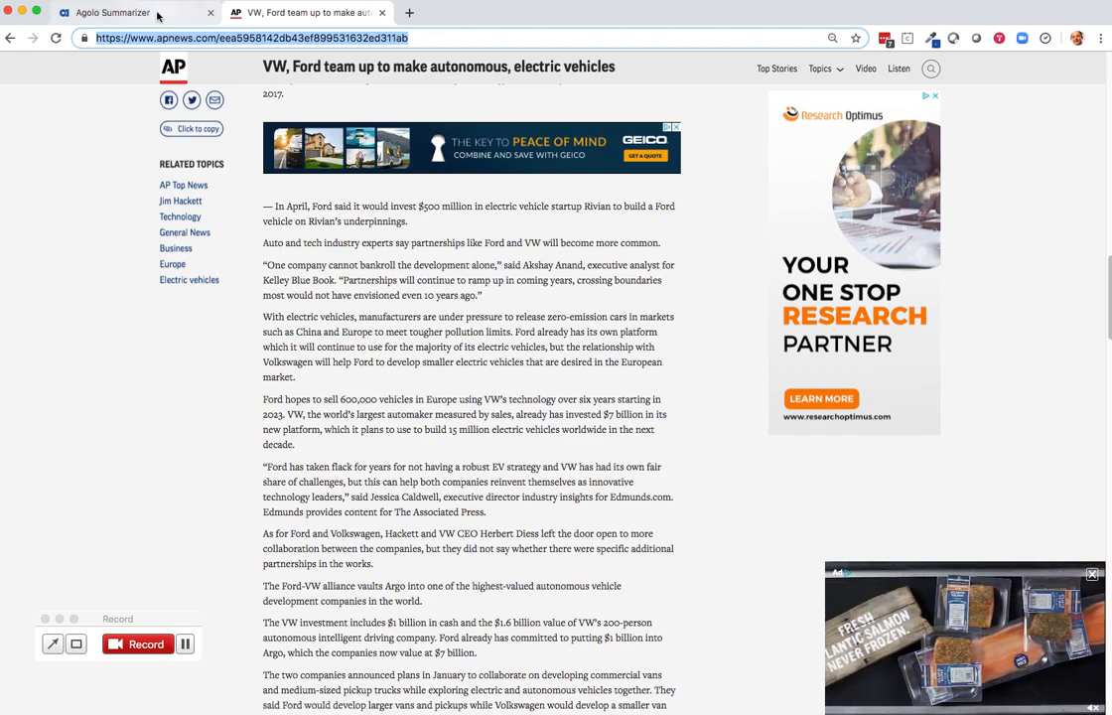
left_click(119, 13)
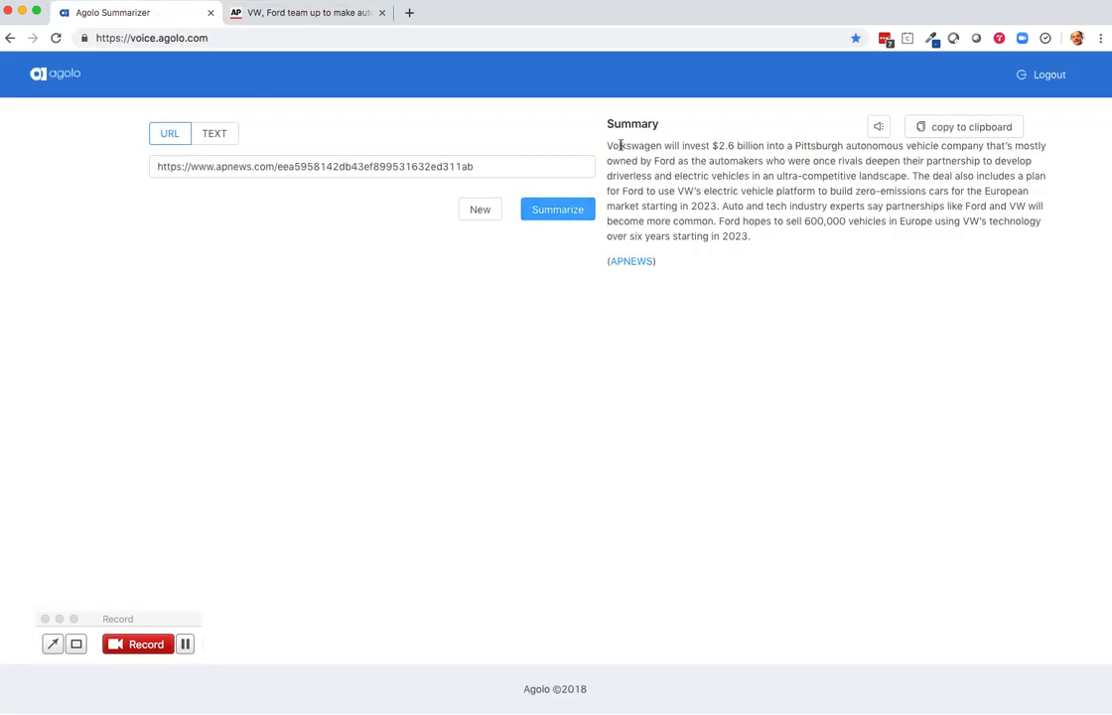